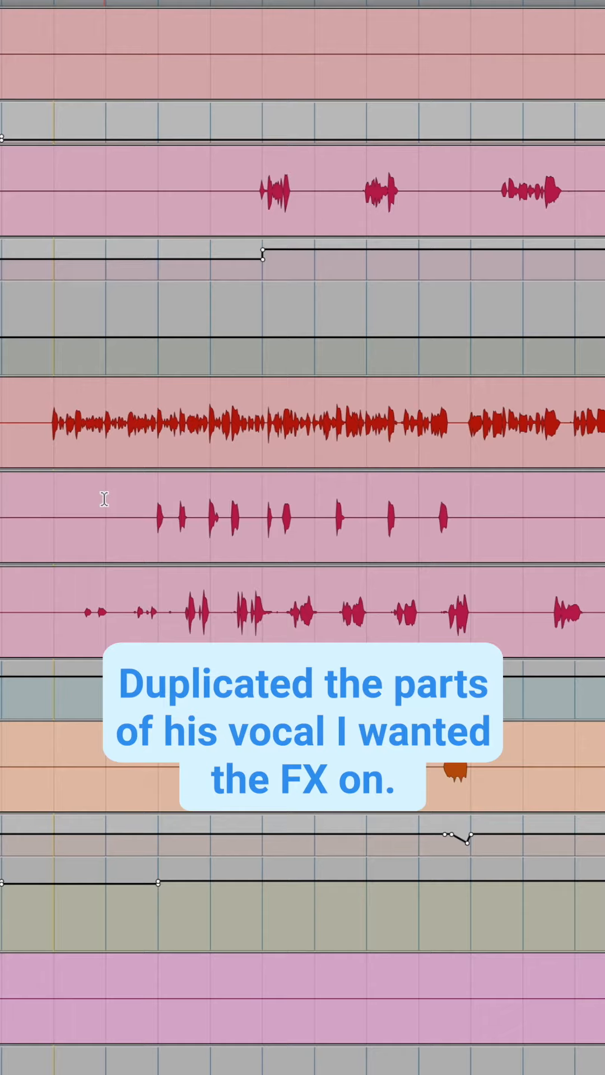
- In Harmony Engine on the duplicated vocal, use Chord Name as harmony source with a Min chord
left_click(308, 517)
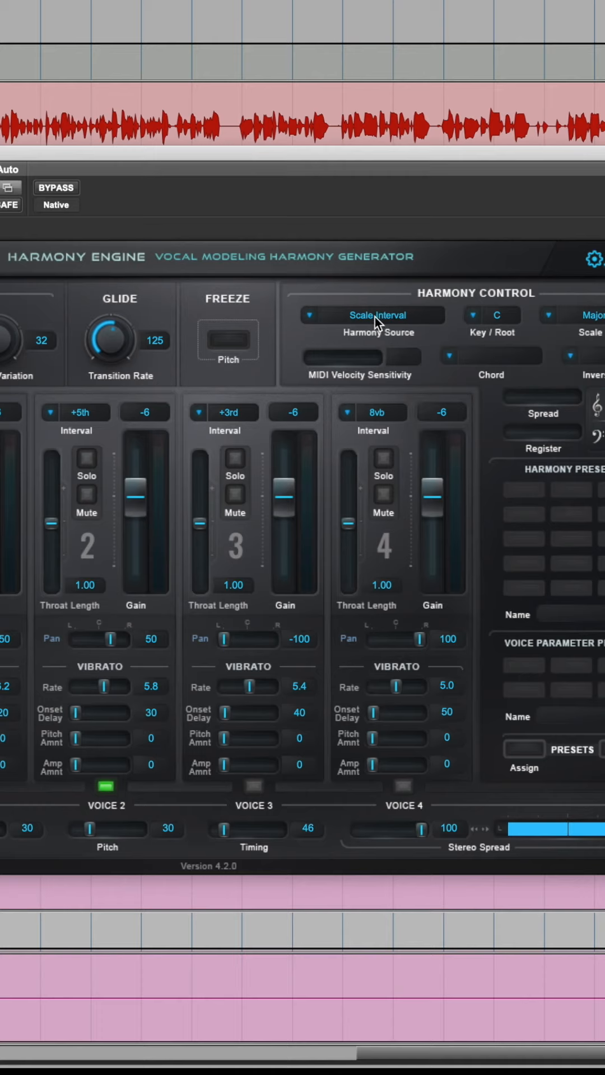
left_click(372, 315)
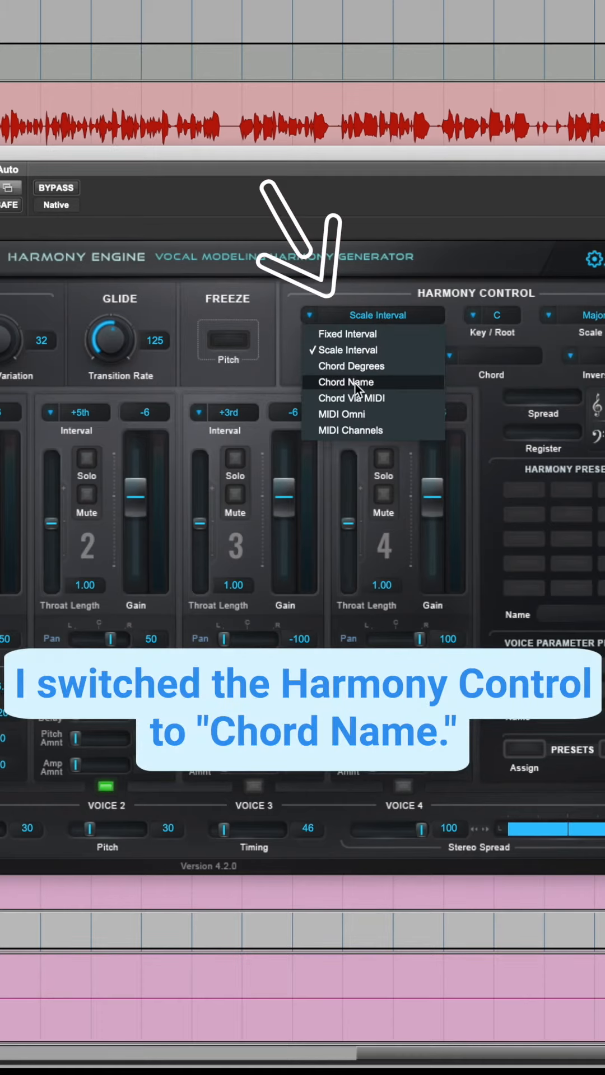
left_click(346, 382)
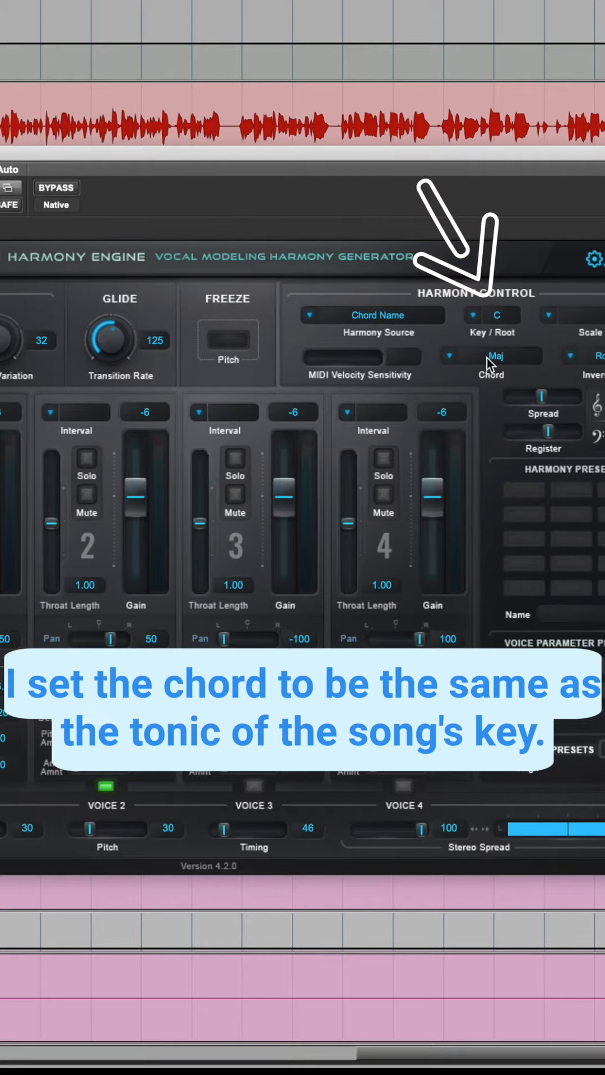
left_click(491, 355)
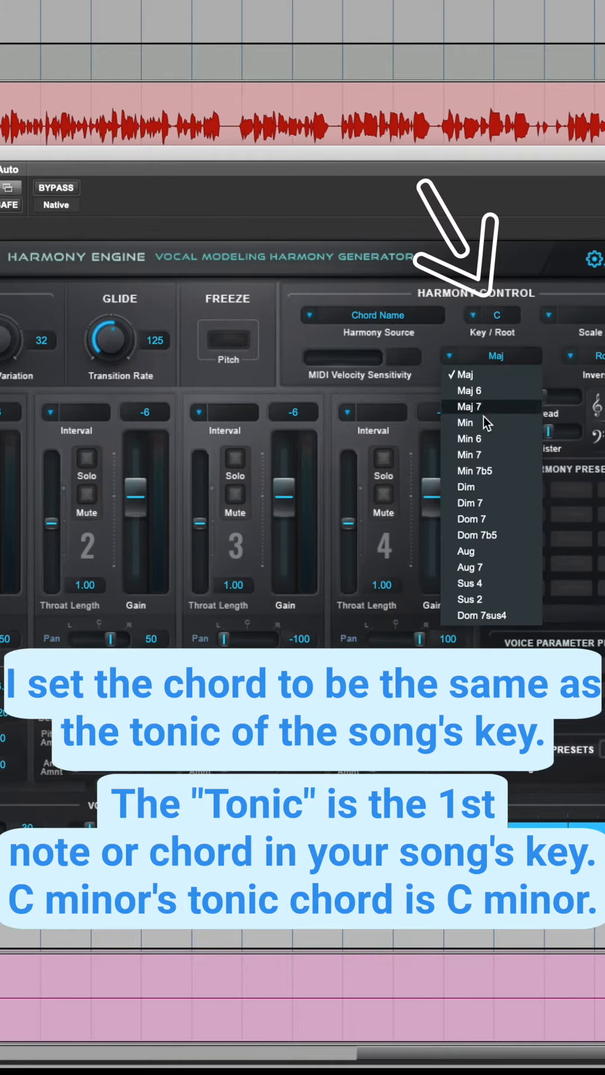
left_click(465, 422)
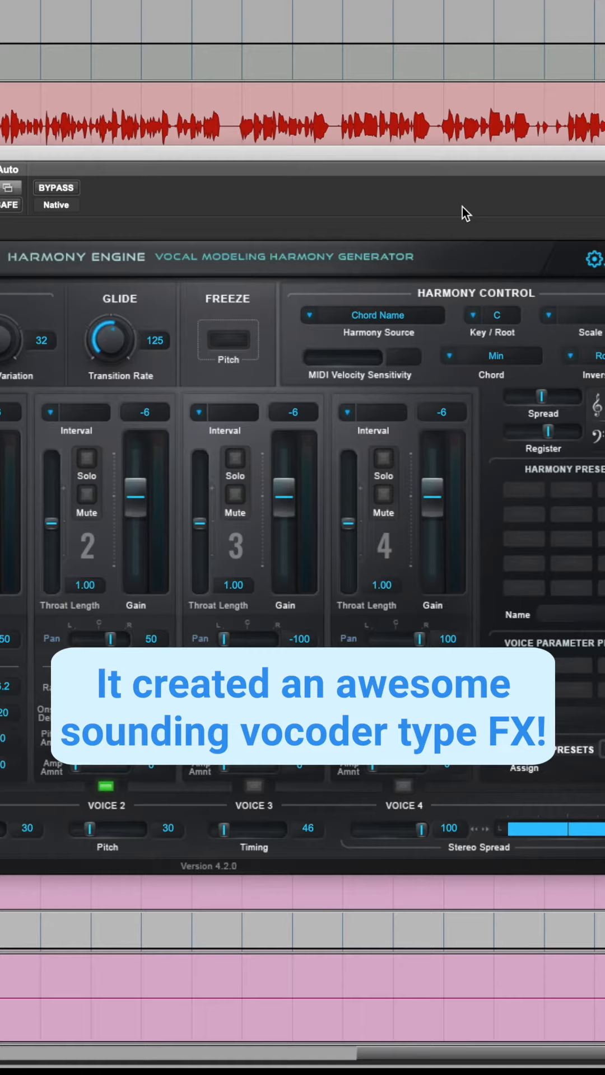